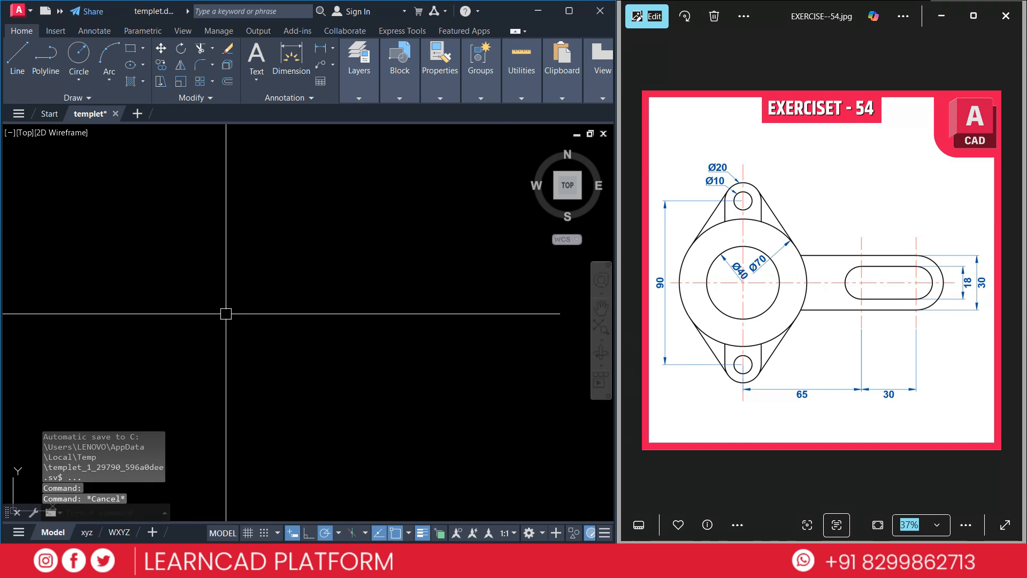
- Draw a circle of diameter 70 at the picked centre point
{"action": "left_click", "coordinate": [78, 56]}
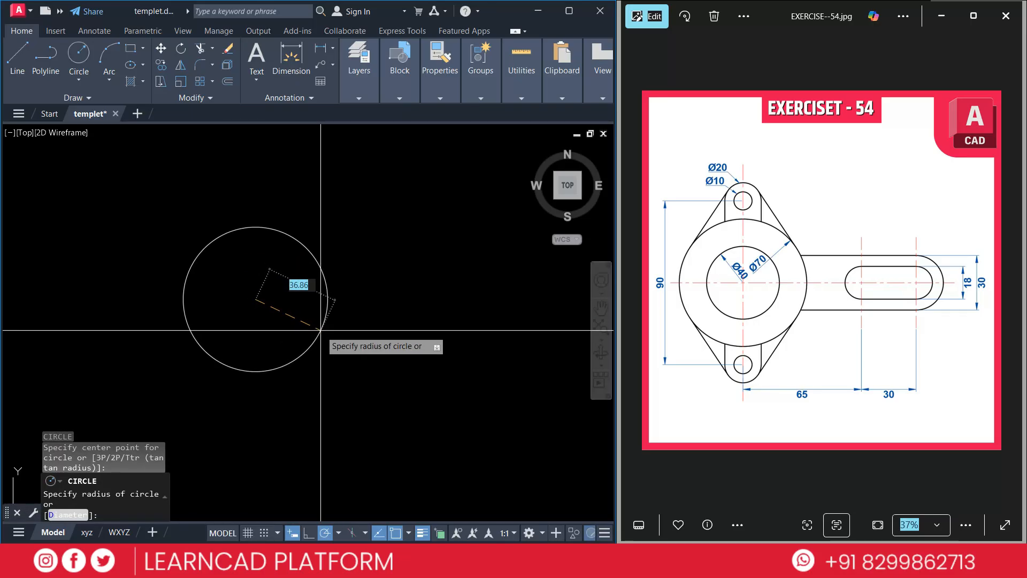
{"action": "type", "text": "D"}
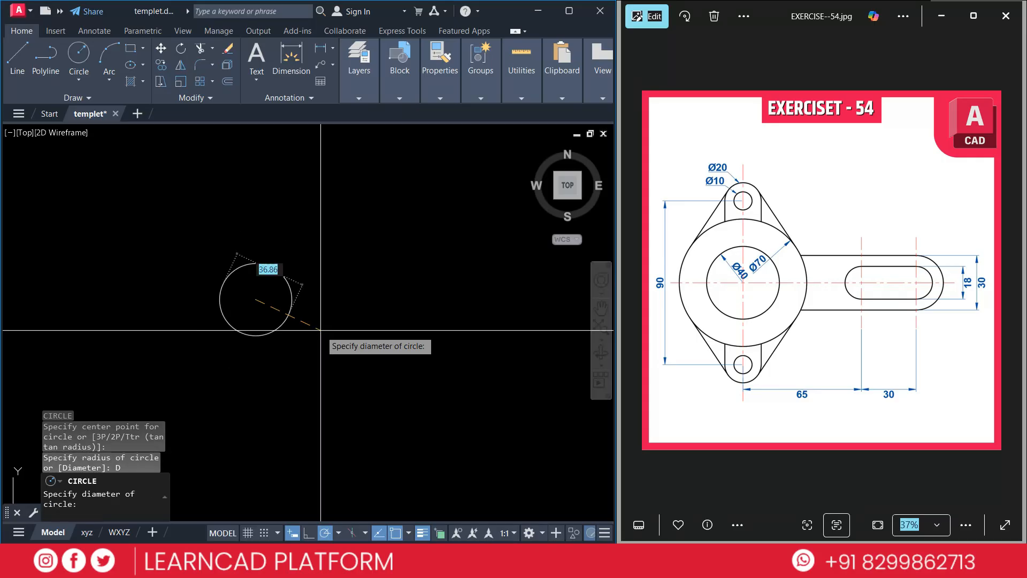
{"action": "type", "text": "70"}
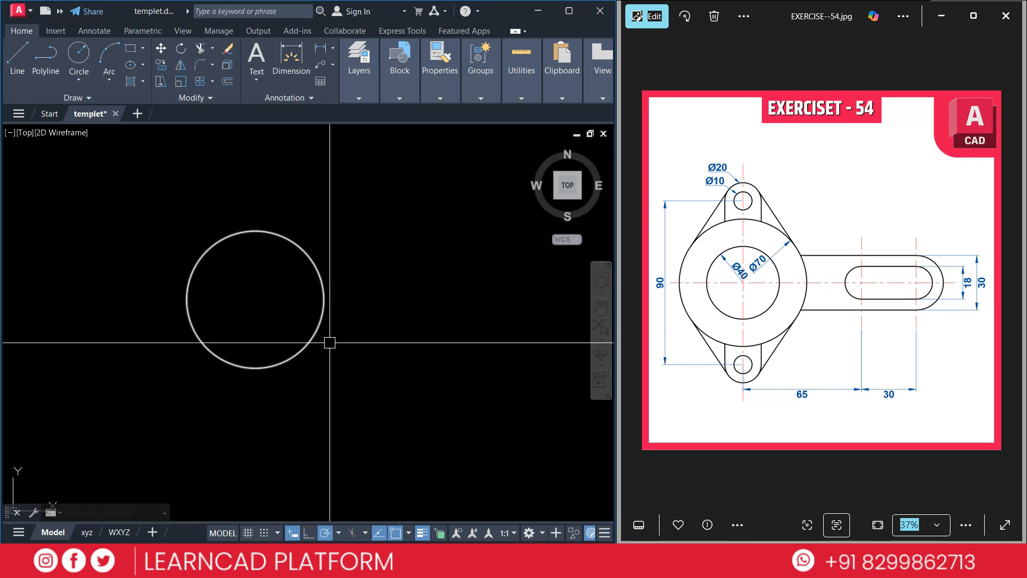
- Draw a Ø40 circle centred on the centre of the Ø70 circle
{"action": "left_click", "coordinate": [78, 59]}
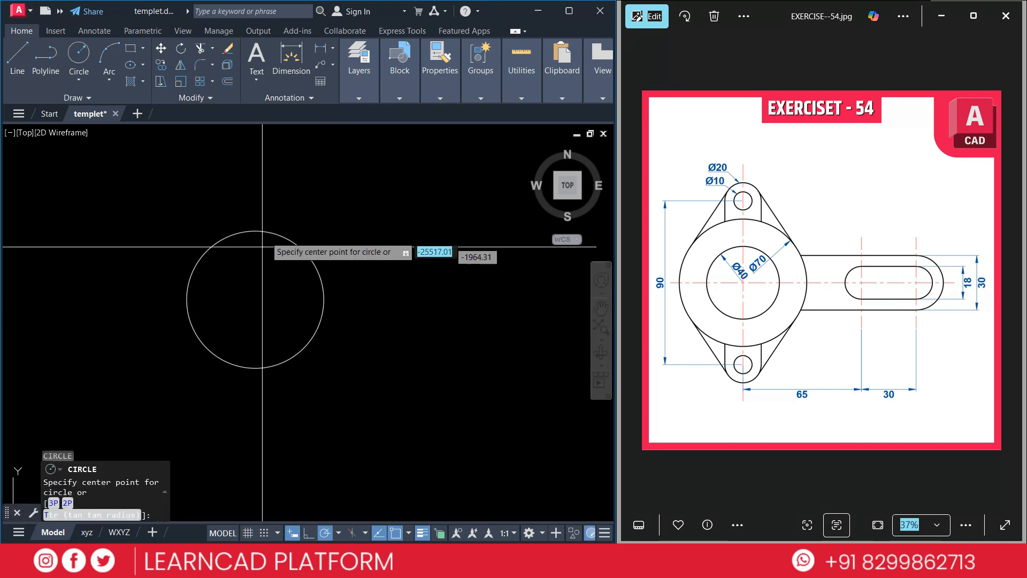
{"action": "left_click", "coordinate": [256, 299]}
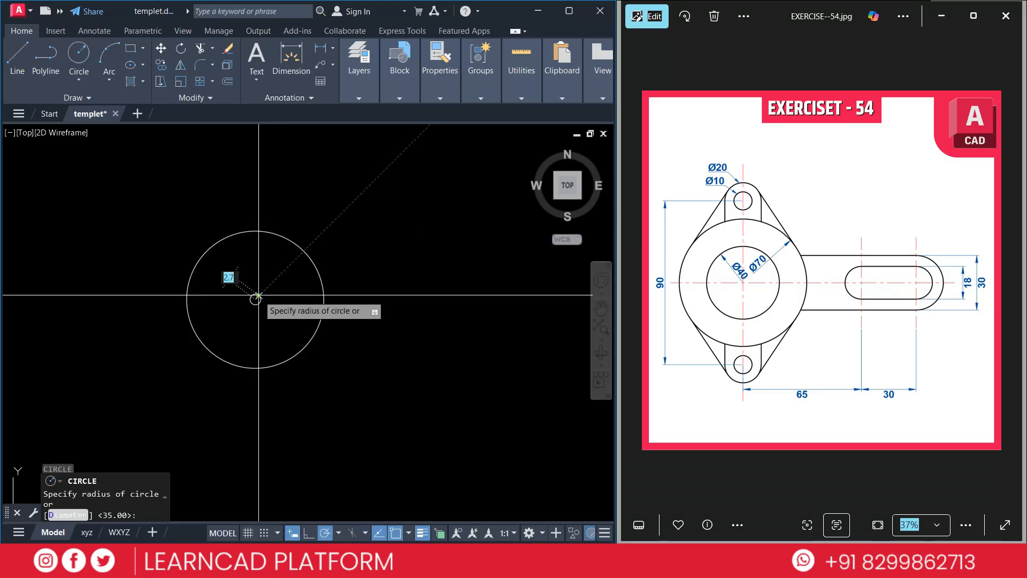
{"action": "type", "text": "D"}
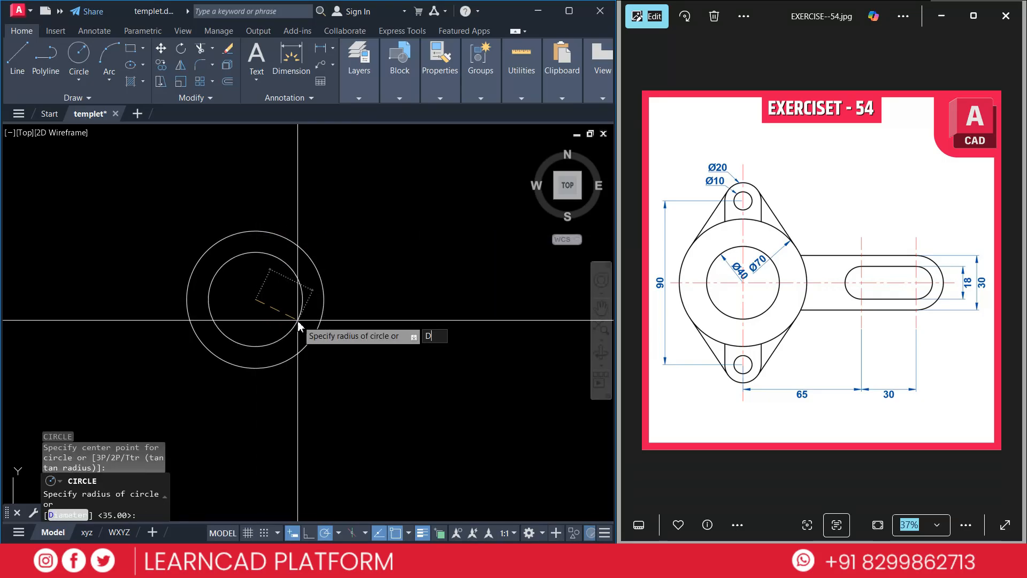
{"action": "type", "text": "40"}
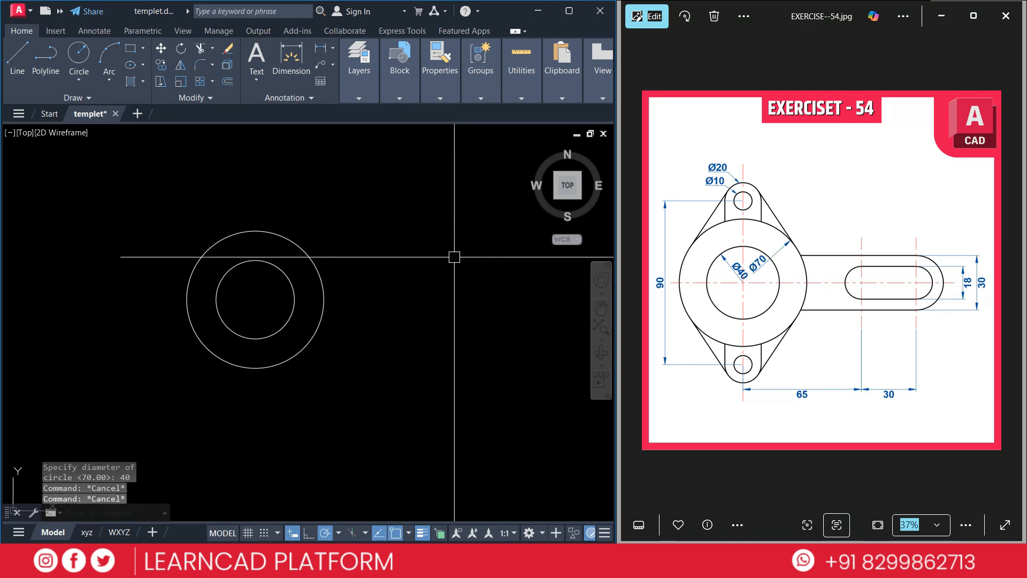
- Change the colour of the horizontal and vertical centre lines to red
{"action": "key", "text": "Escape"}
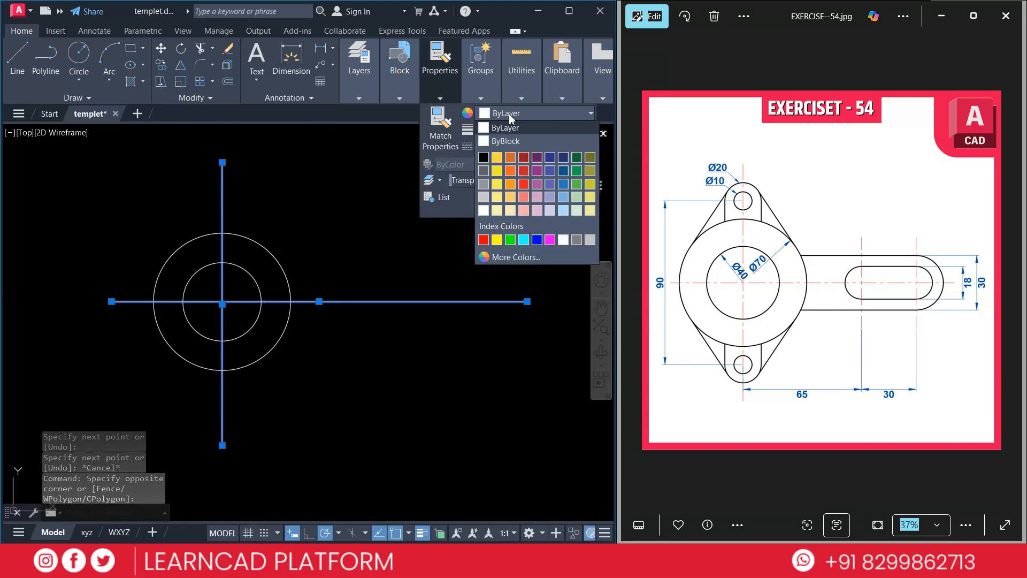
{"action": "left_click", "coordinate": [482, 239]}
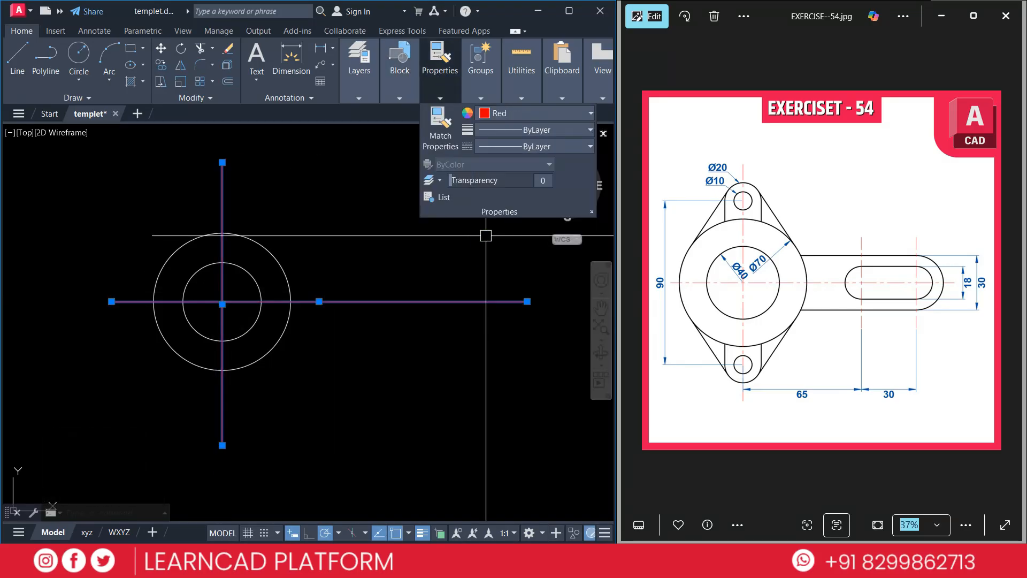
{"action": "left_click", "coordinate": [589, 147]}
{"action": "type", "text": "D"}
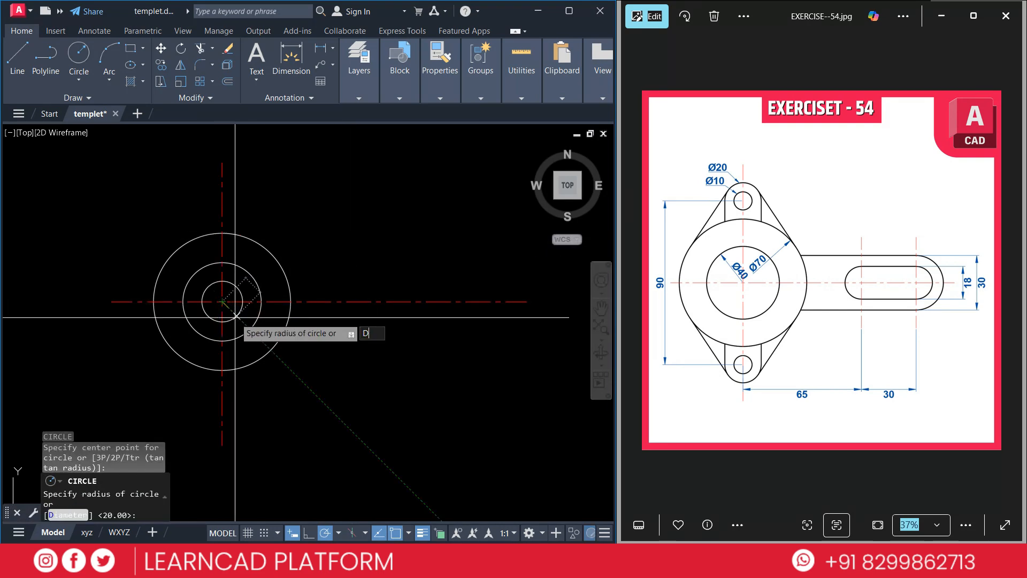
- Add a Ø20 lug circle 45 units above centre with a concentric Ø10 hole
{"action": "type", "text": "20"}
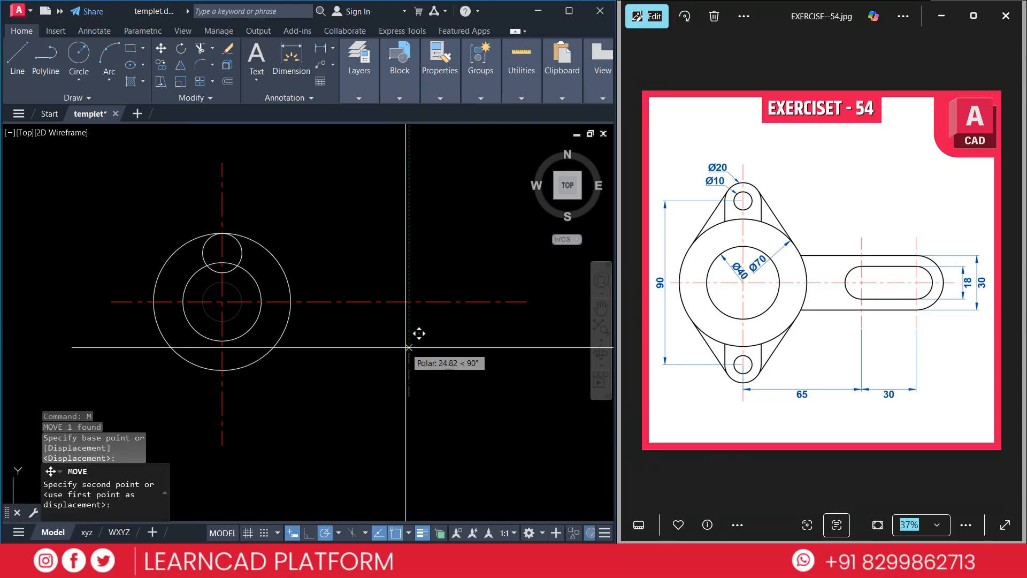
{"action": "type", "text": "45"}
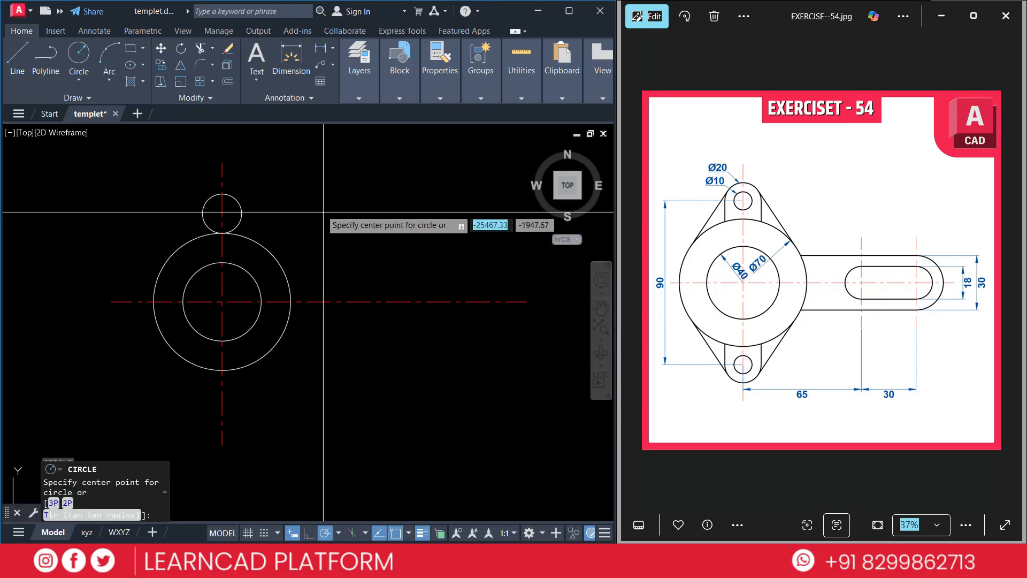
{"action": "mouse_move", "coordinate": [221, 211]}
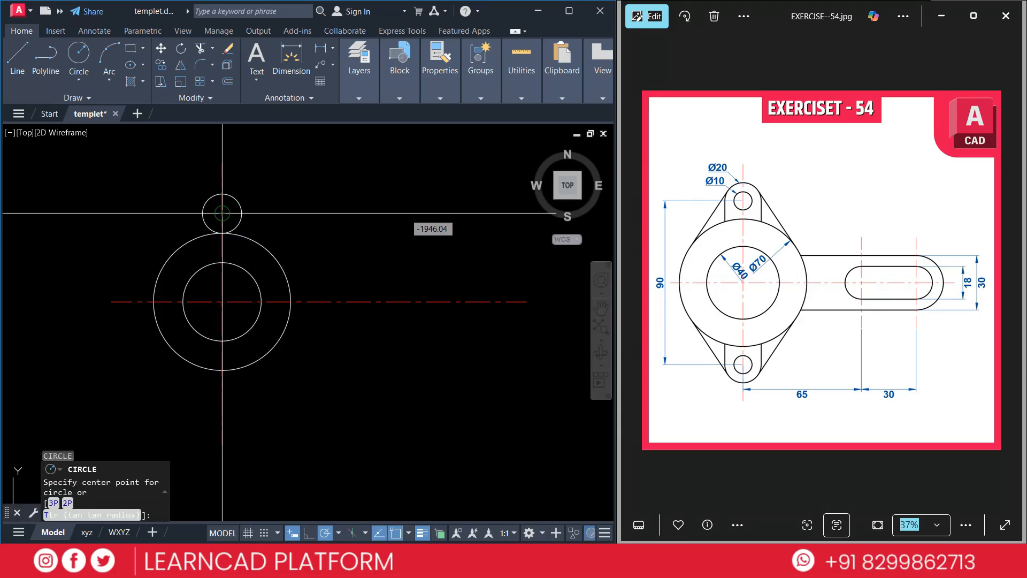
{"action": "type", "text": "Diameter] <"}
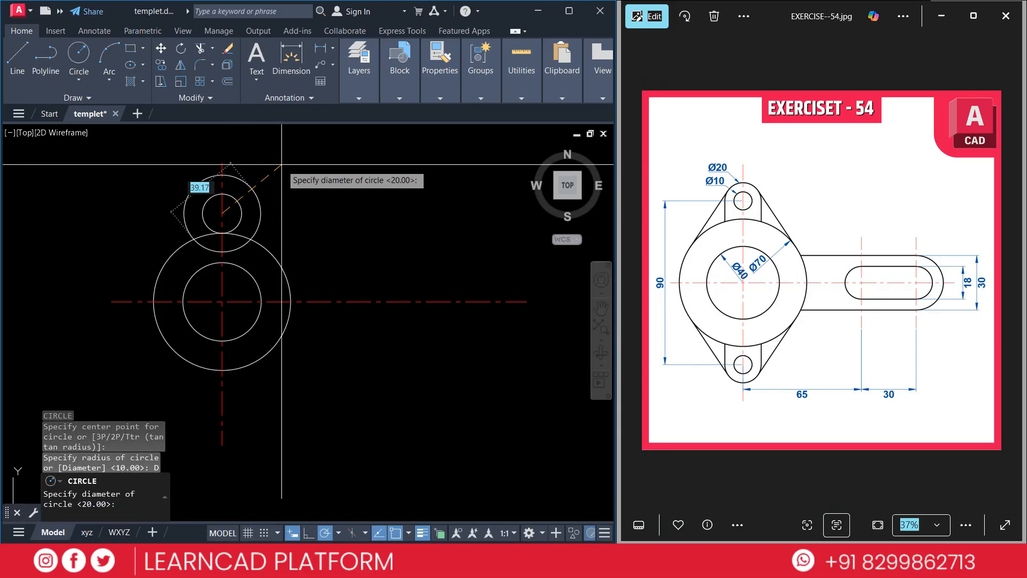
{"action": "type", "text": "10"}
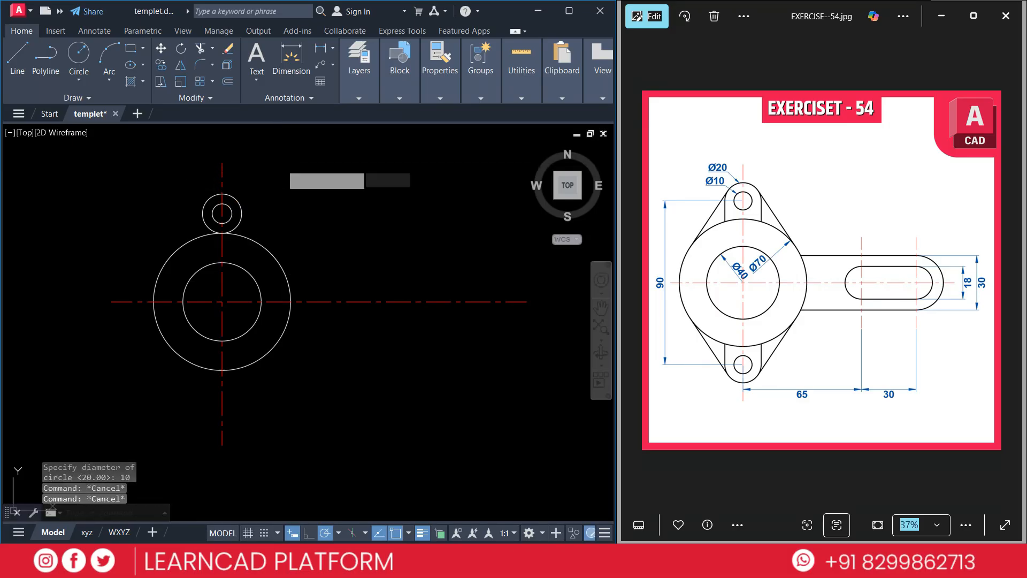
{"action": "left_click", "coordinate": [17, 53]}
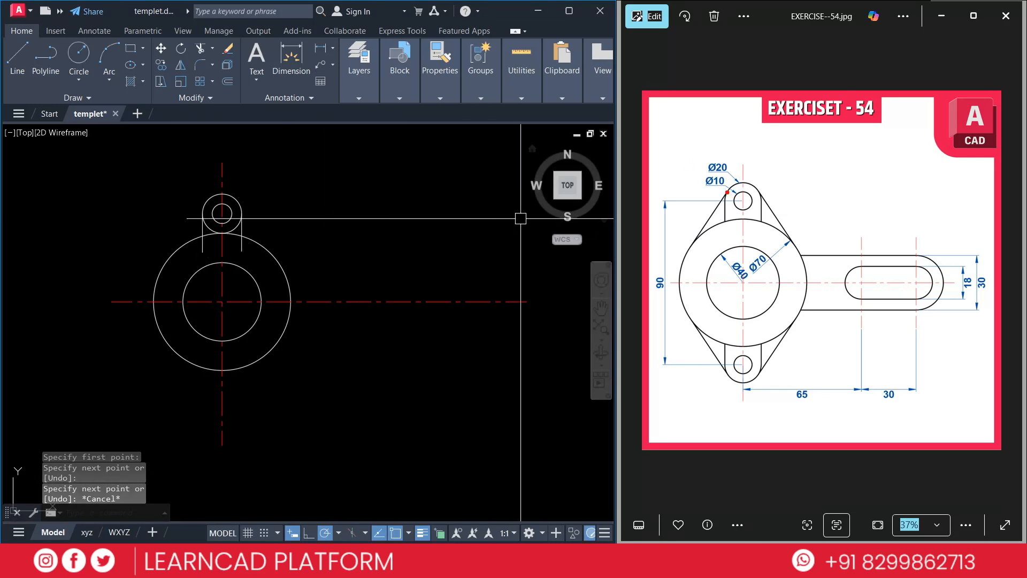
- Draw a left-side line tangent to the Ø20 lug circle and the Ø70 circle
{"action": "left_click_drag", "start_coordinate": [681, 249], "coordinate": [727, 190]}
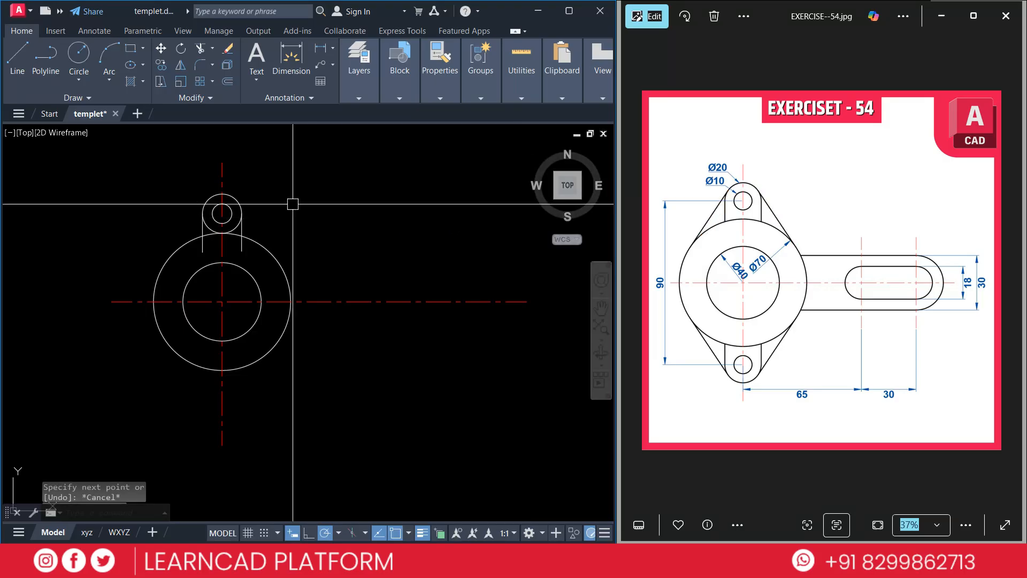
{"action": "type", "text": "L"}
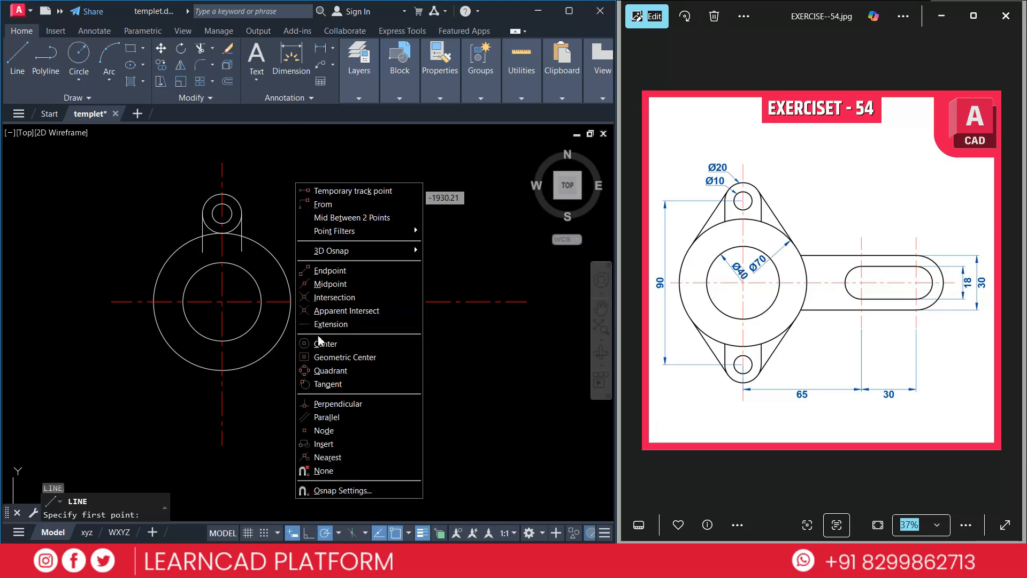
{"action": "left_click", "coordinate": [327, 384]}
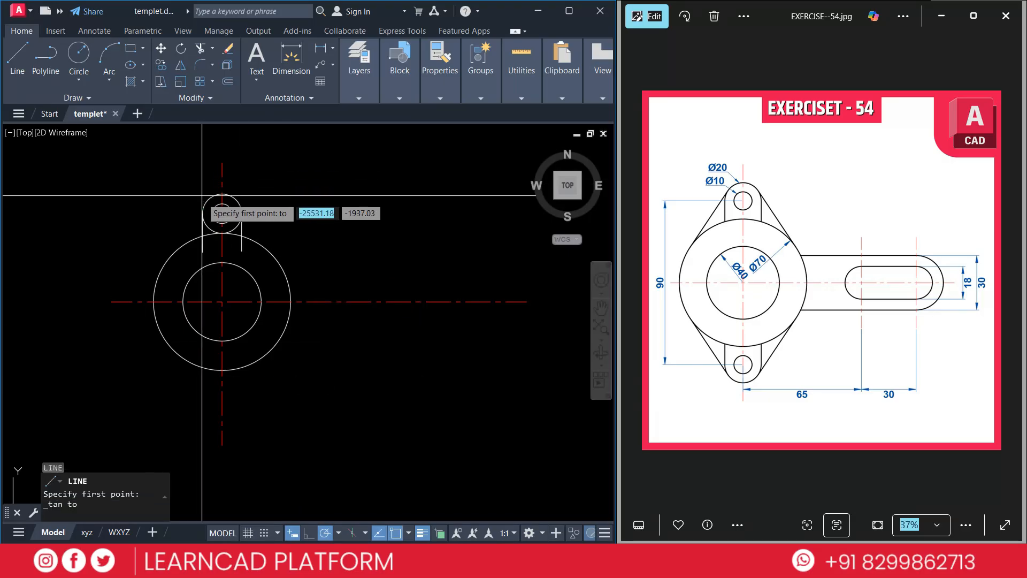
{"action": "left_click", "coordinate": [137, 241]}
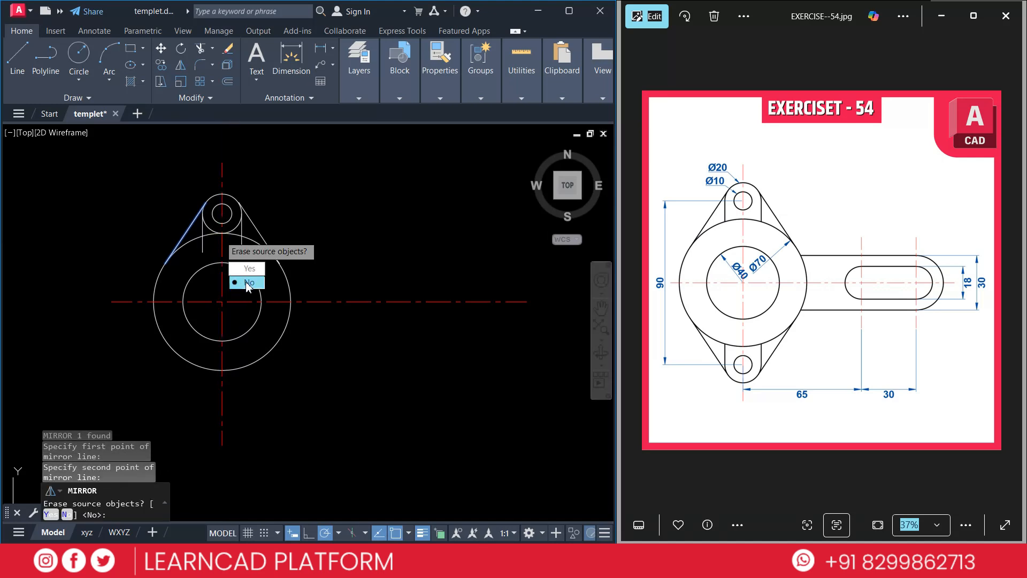
- Mirror the left tangent line across the vertical centre line, keeping the original
{"action": "left_click", "coordinate": [249, 282]}
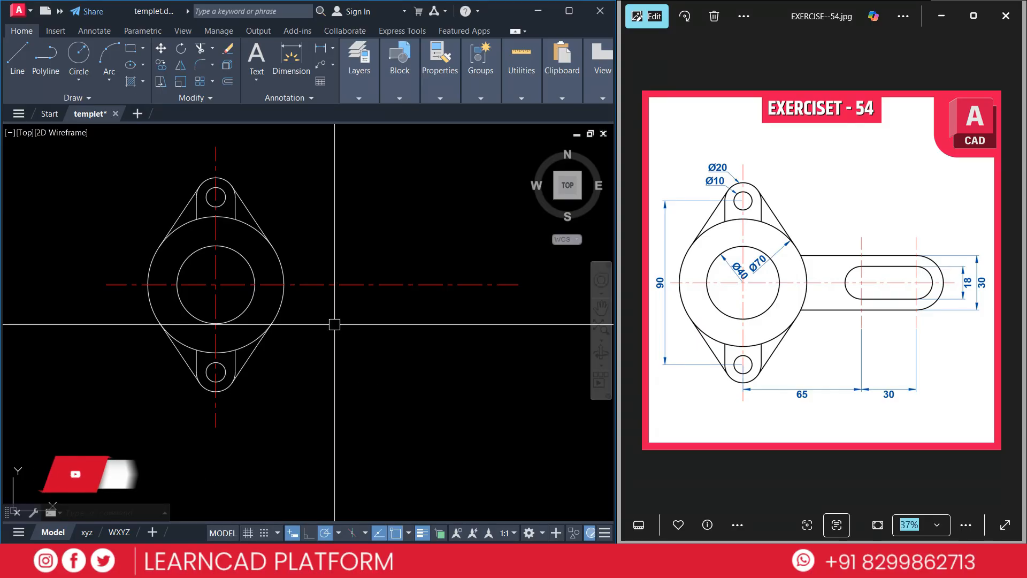
- Offset vertical centre lines 65 to the right and the horizontal centre line 15 each side
{"action": "type", "text": "O"}
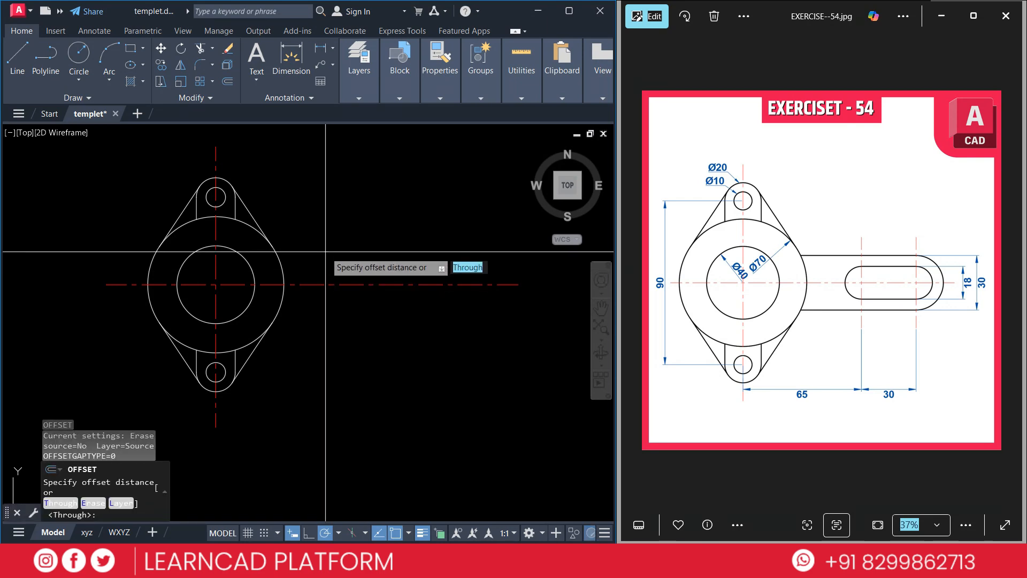
{"action": "type", "text": "65"}
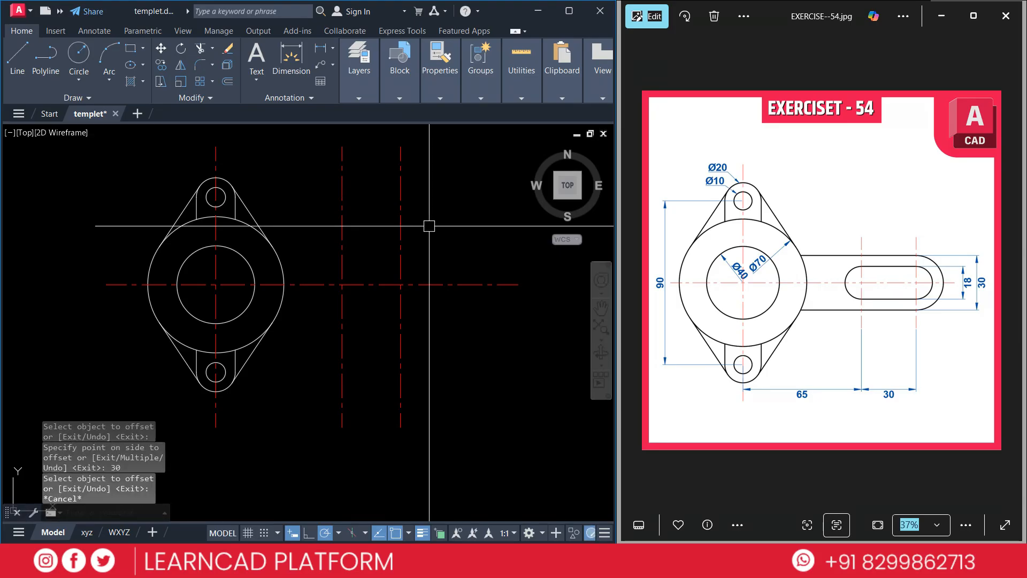
{"action": "mouse_move", "coordinate": [642, 210]}
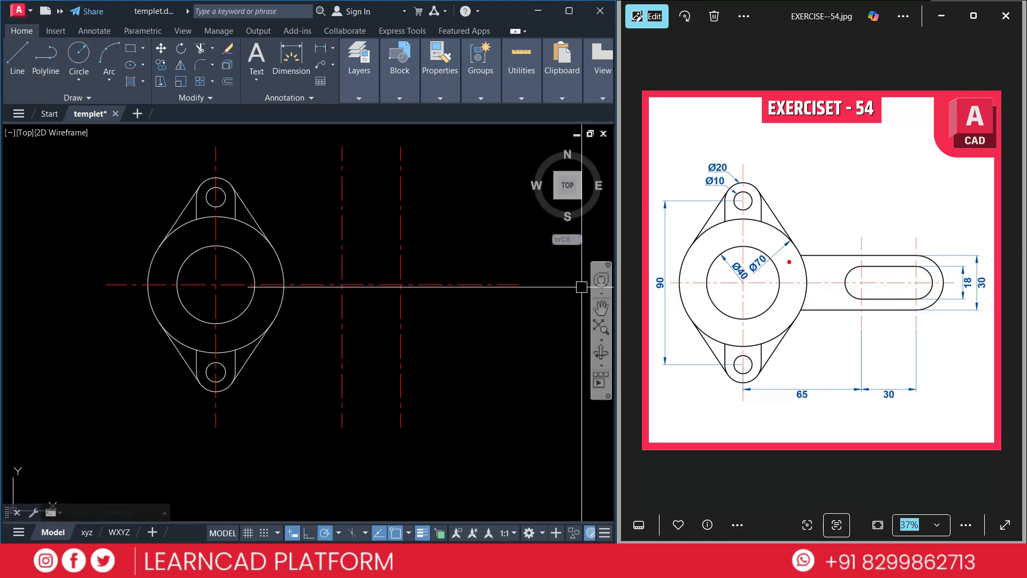
{"action": "left_click_drag", "start_coordinate": [793, 258], "coordinate": [891, 256]}
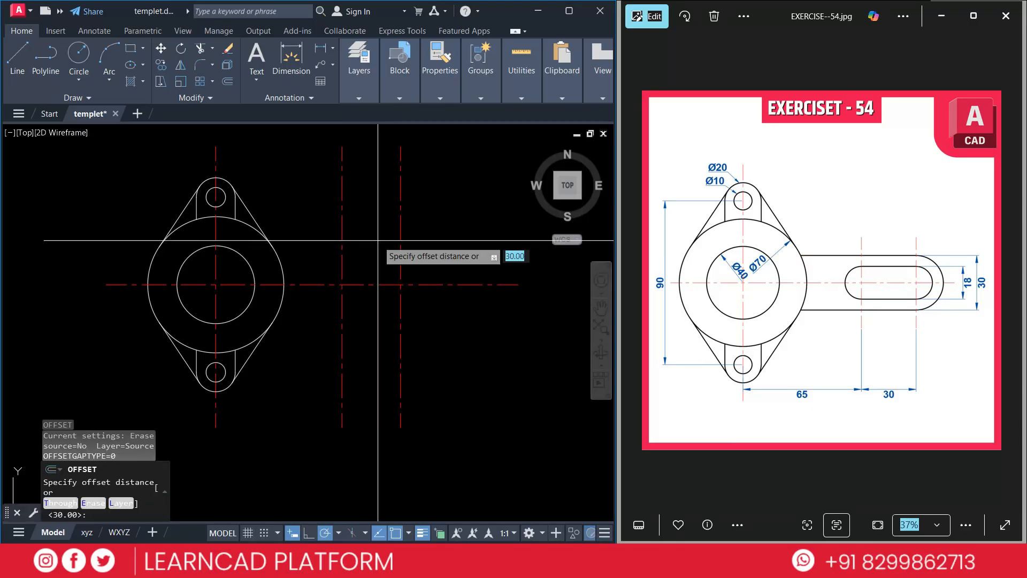
{"action": "type", "text": "15"}
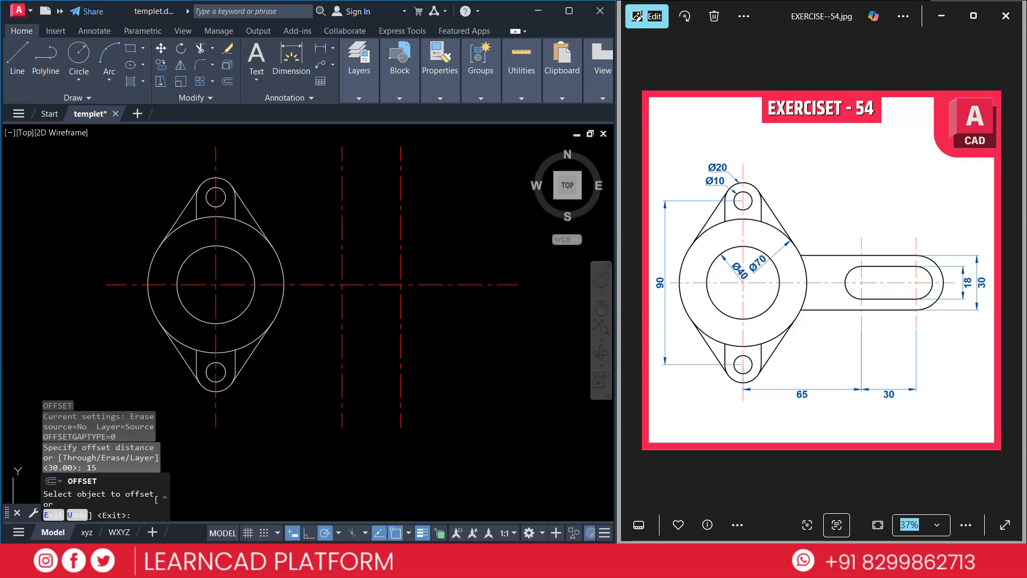
{"action": "left_click", "coordinate": [452, 285]}
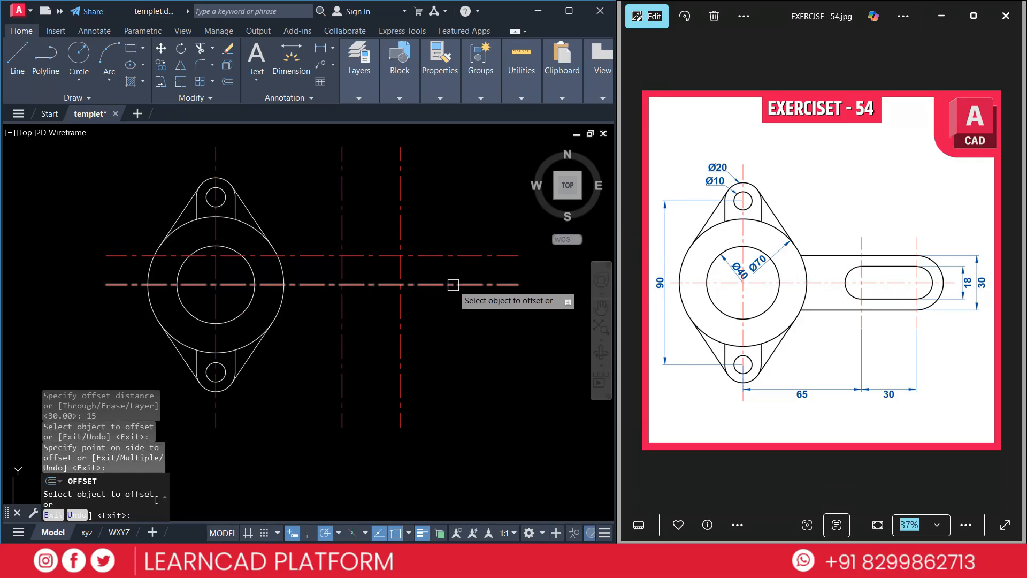
{"action": "left_click", "coordinate": [452, 285]}
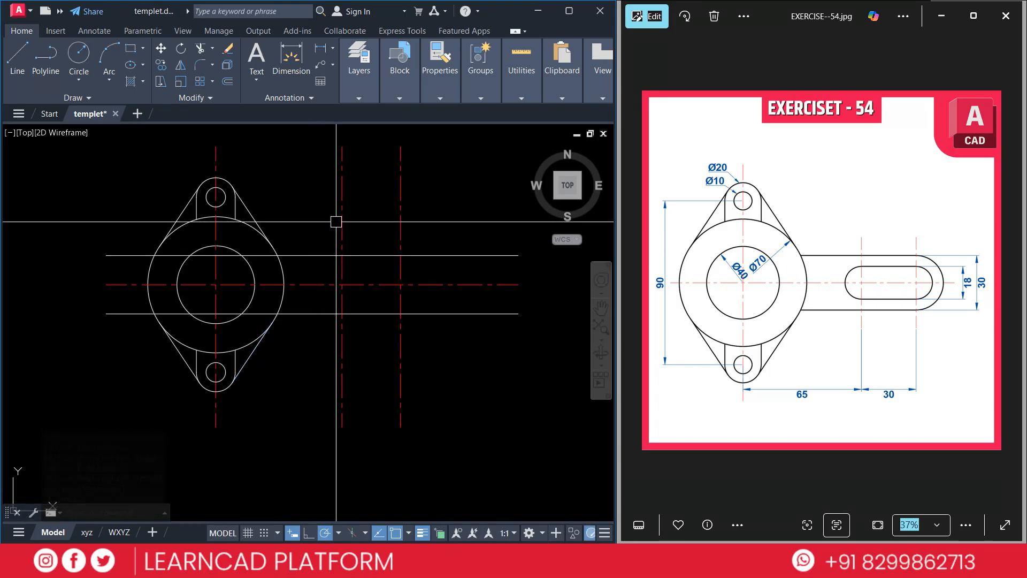
- Draw a Ø18 circle at the right slot centre and copy it to the left centre line
{"action": "left_click", "coordinate": [78, 52]}
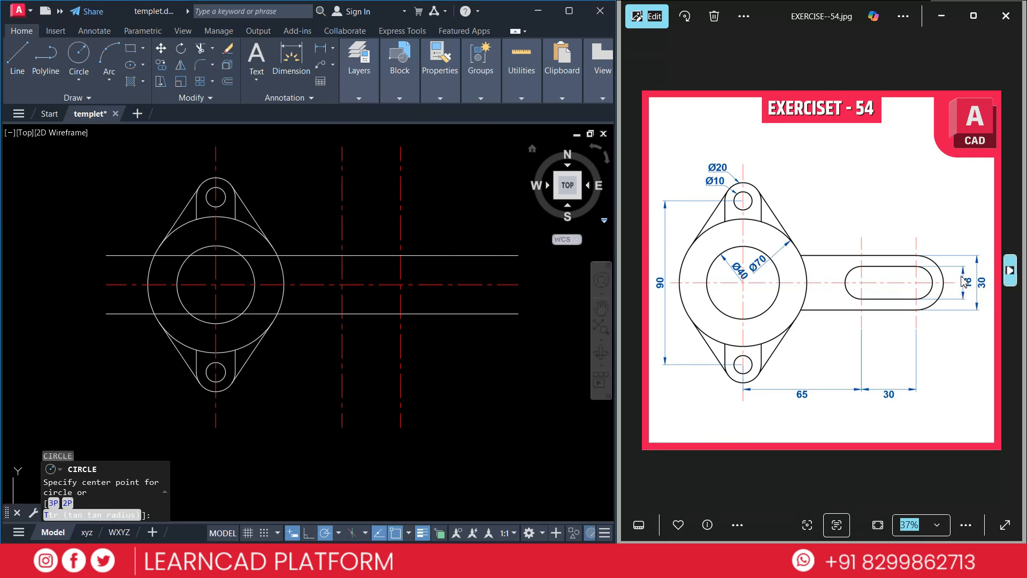
{"action": "mouse_move", "coordinate": [399, 285]}
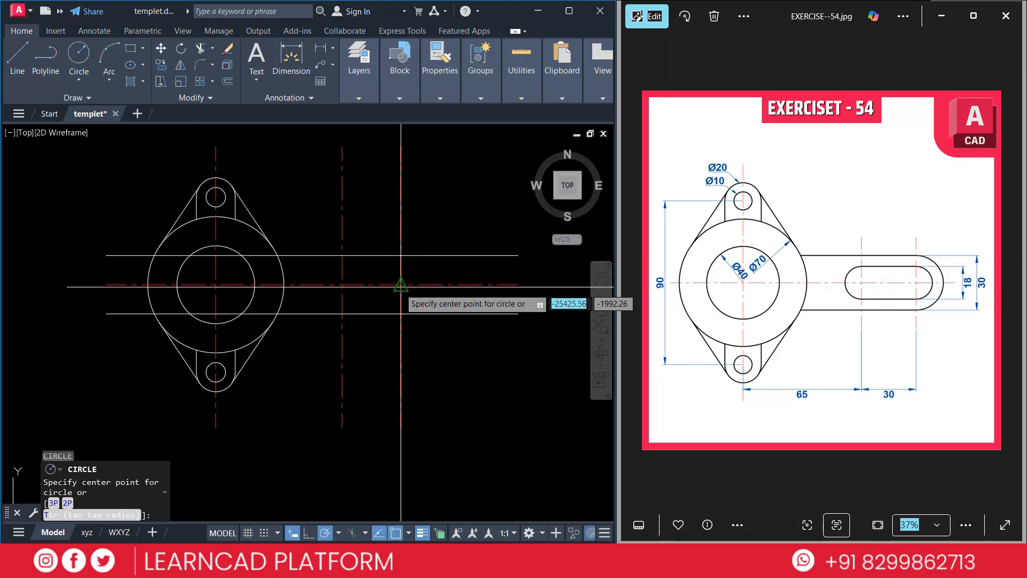
{"action": "left_click", "coordinate": [400, 284]}
{"action": "type", "text": "D"}
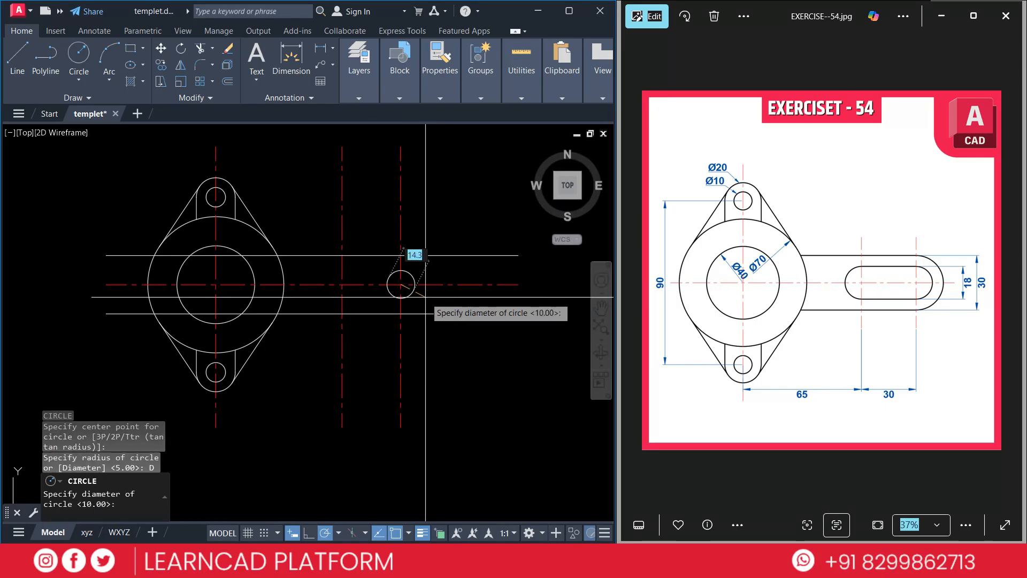
{"action": "type", "text": "18"}
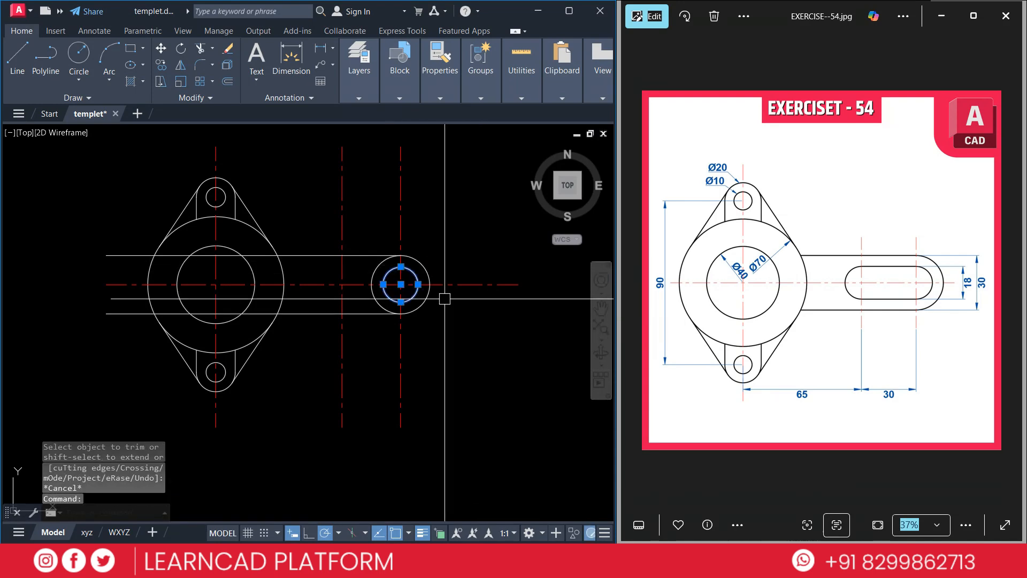
{"action": "type", "text": "CO"}
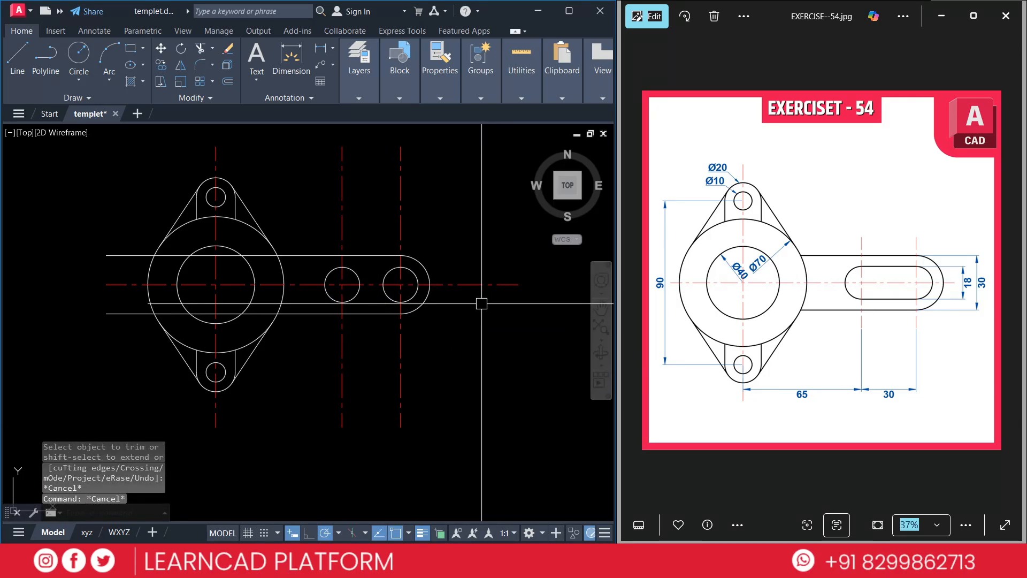
{"action": "mouse_move", "coordinate": [504, 308]}
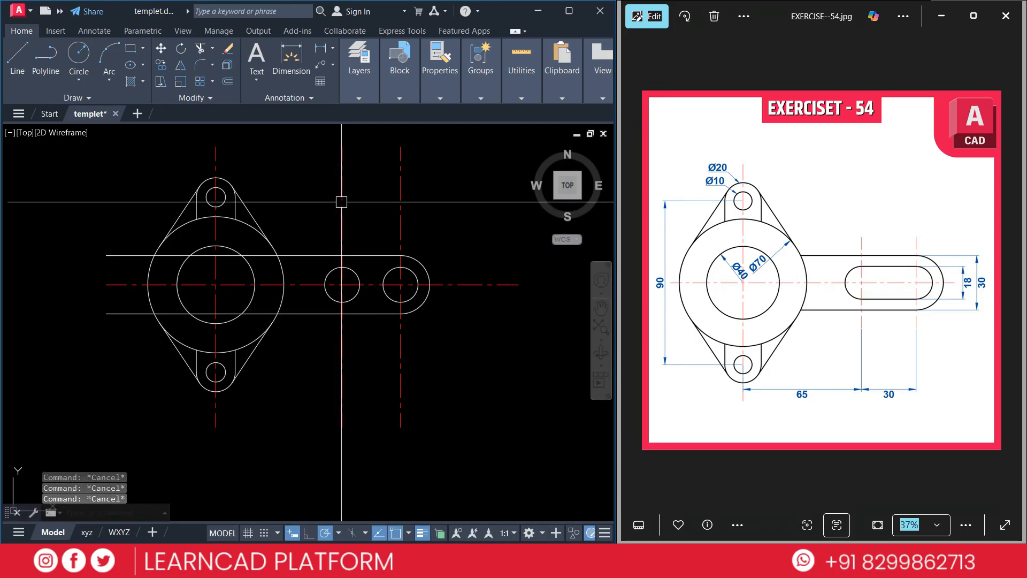
- Draw top and bottom tangent lines between the Ø18 circles and trim their inner arcs
{"action": "left_click", "coordinate": [17, 58]}
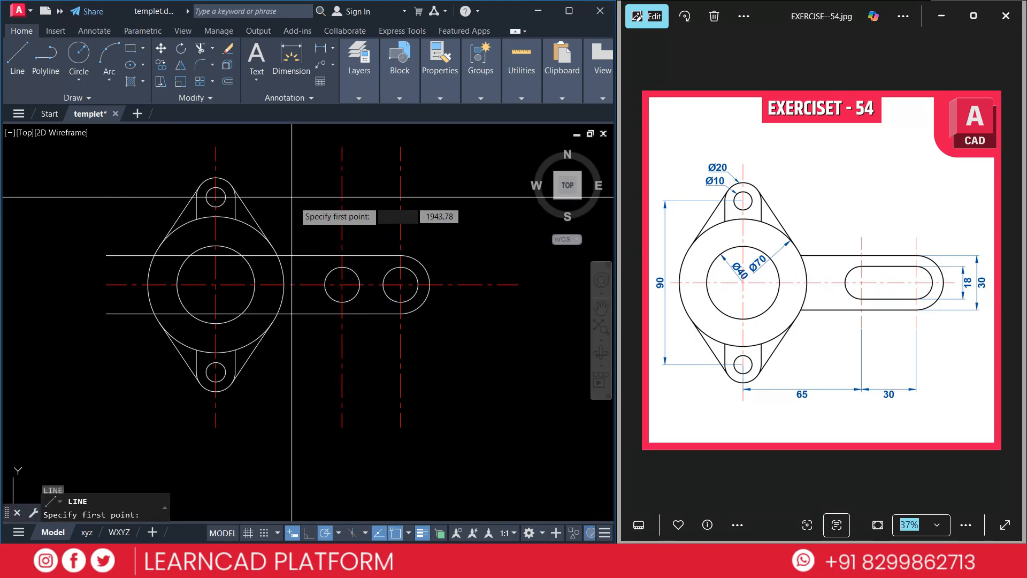
{"action": "left_click", "coordinate": [341, 270]}
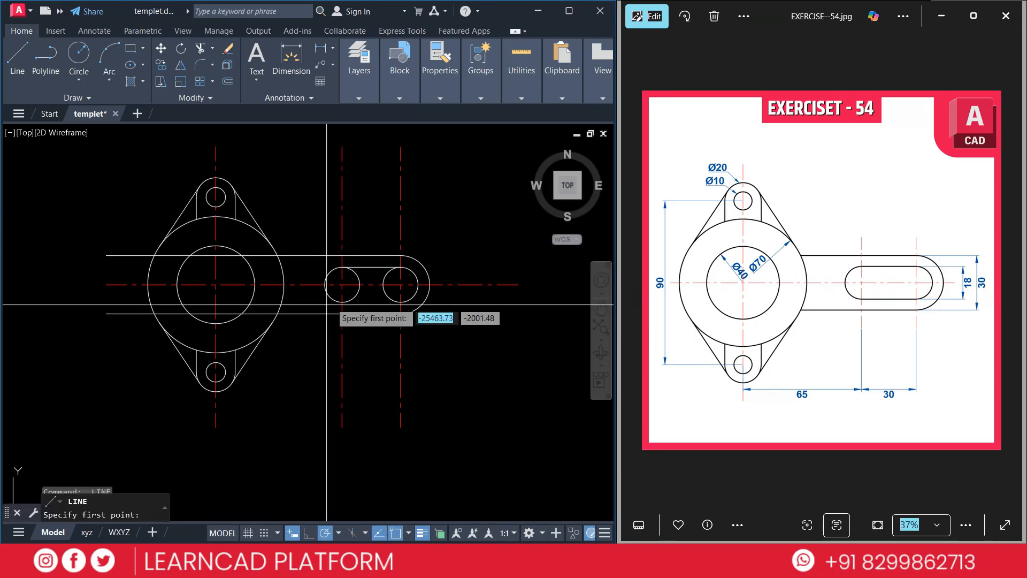
{"action": "left_click", "coordinate": [400, 302]}
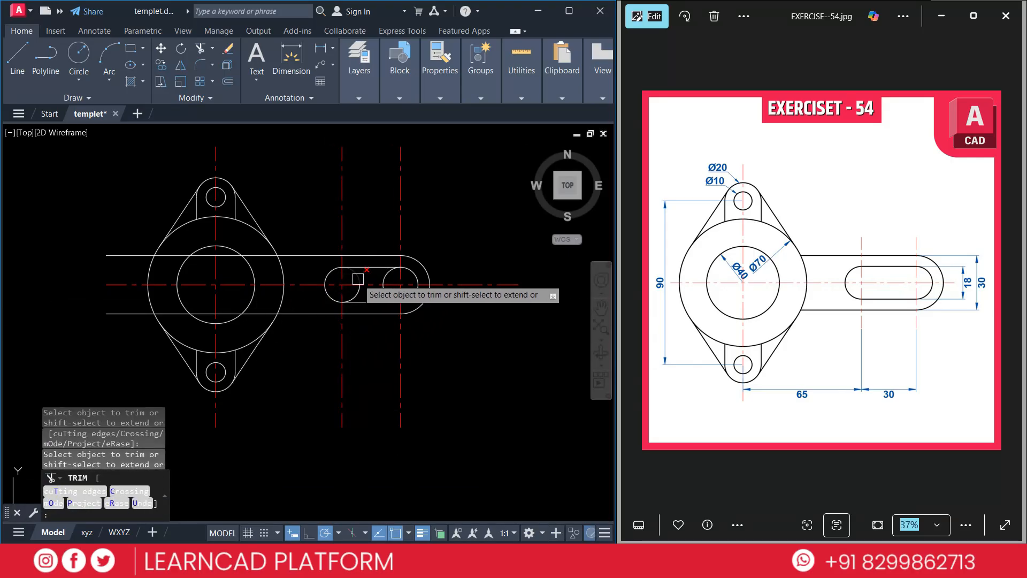
{"action": "left_click", "coordinate": [357, 282]}
{"action": "type", "text": "T"}
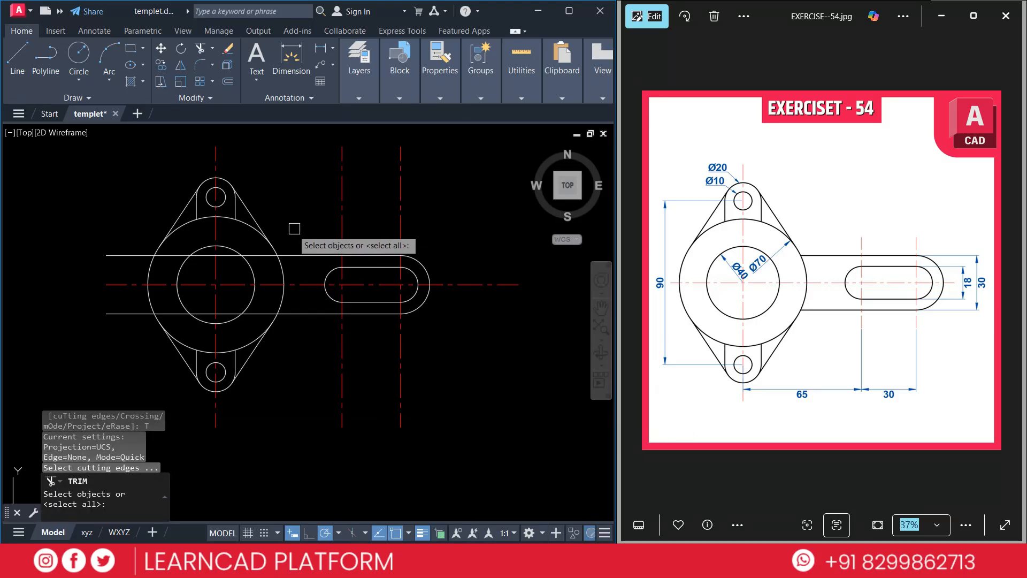
- Trim the arm edge lines inside the Ø70 circle, using it as the cutting edge
{"action": "left_click", "coordinate": [215, 213]}
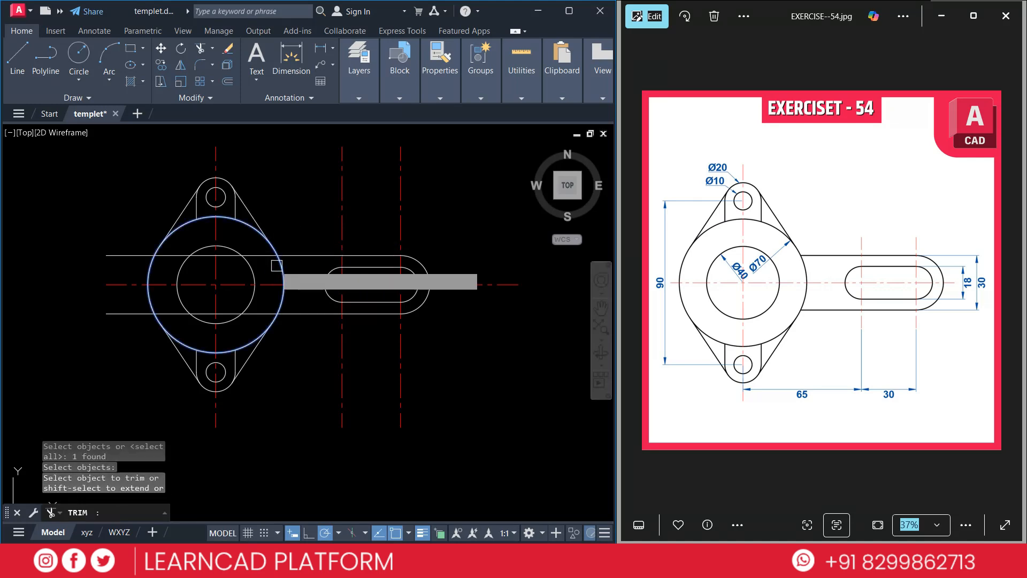
{"action": "left_click", "coordinate": [275, 267]}
{"action": "type", "text": "E"}
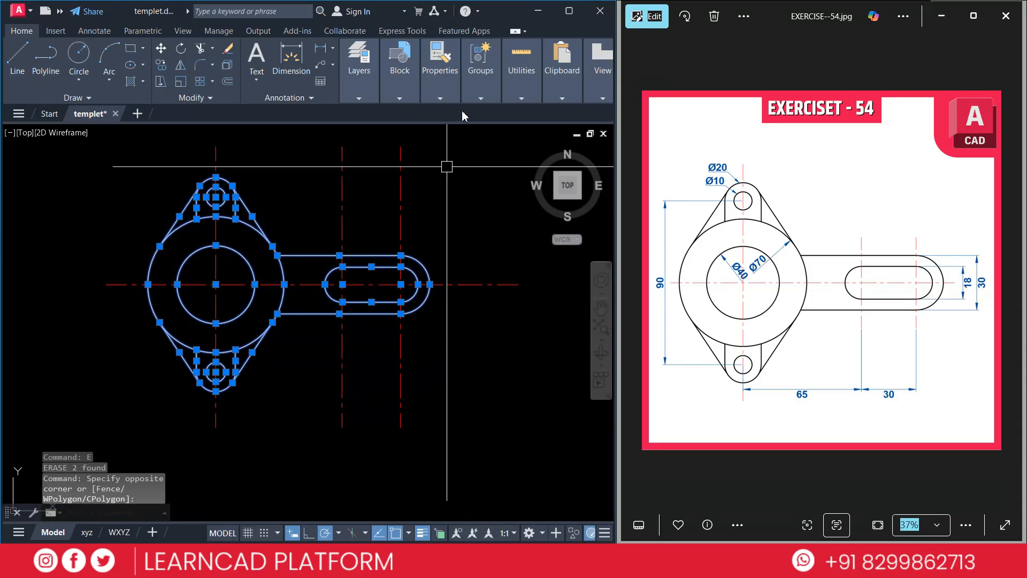
- Give the selected bracket outlines a thicker lineweight from the Properties Lineweight list
{"action": "left_click", "coordinate": [440, 62]}
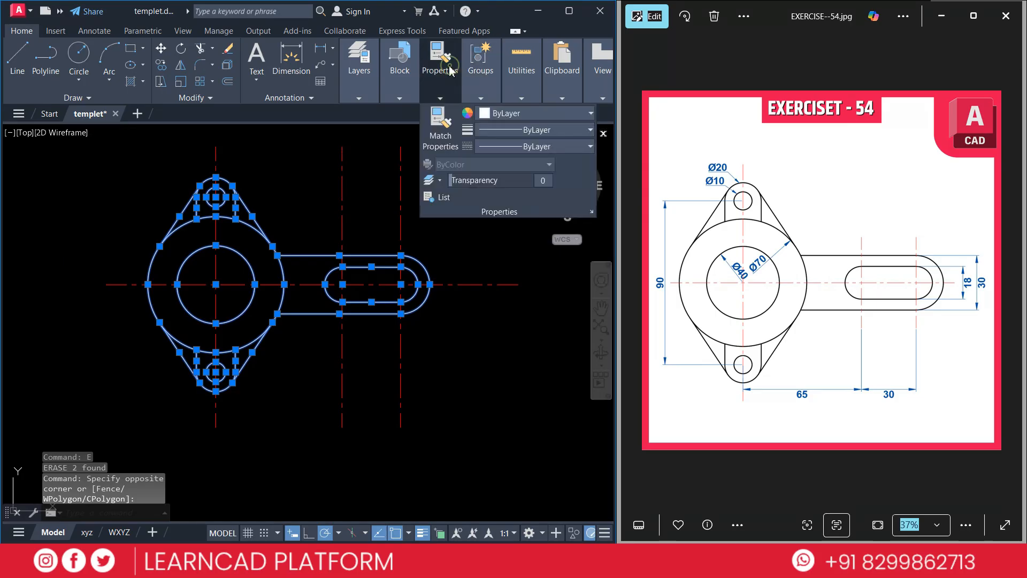
{"action": "left_click", "coordinate": [589, 146]}
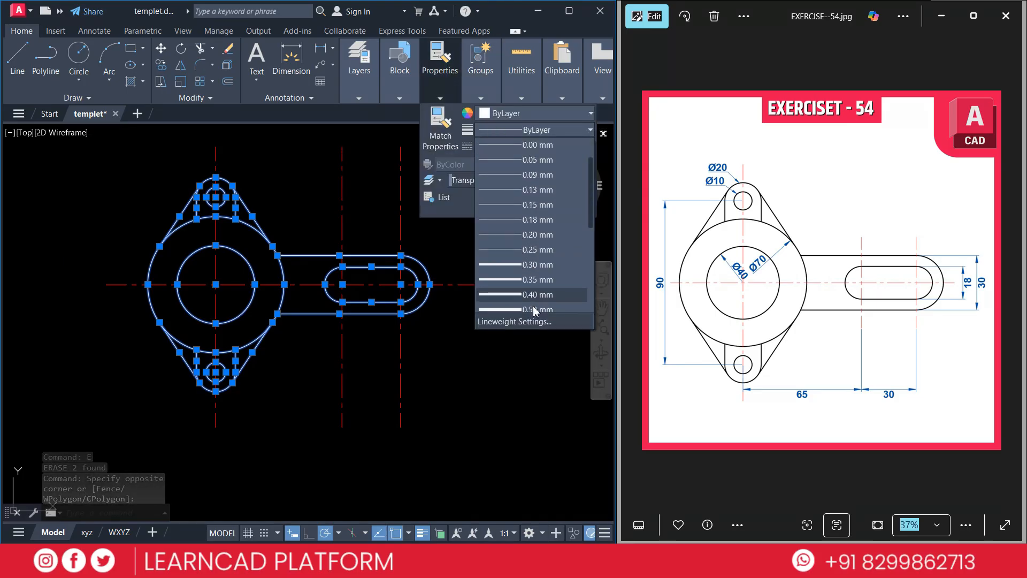
{"action": "key", "text": "Escape"}
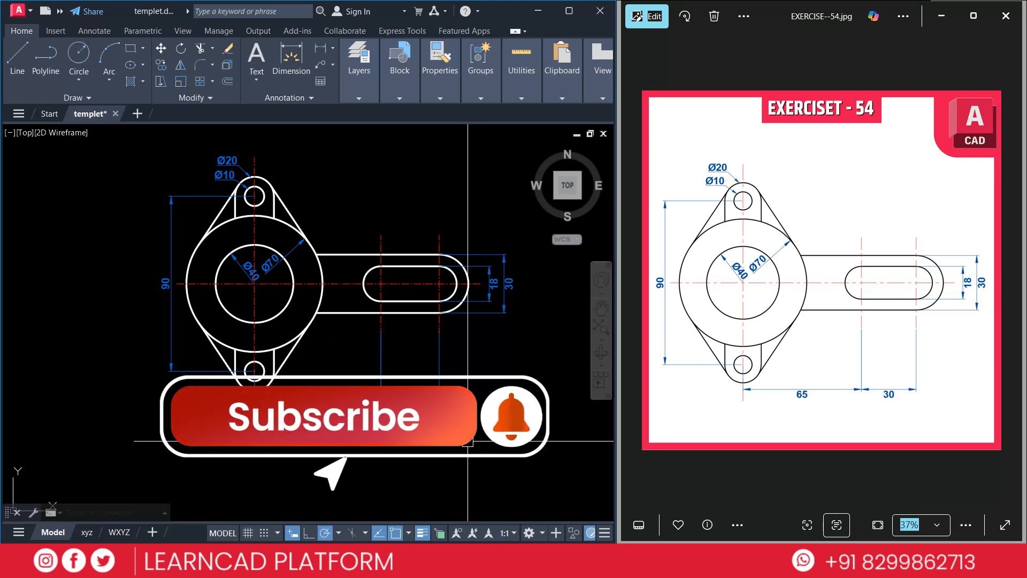
- Add the Ø20, Ø10, Ø40, Ø70, 90, 18 and 30 dimensions to the bracket
{"action": "left_click", "coordinate": [317, 416]}
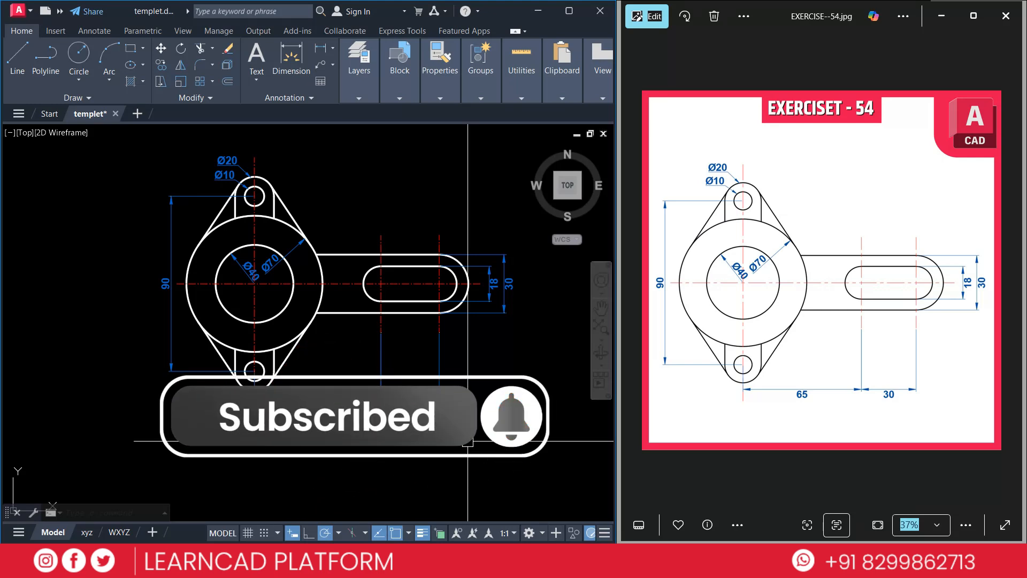